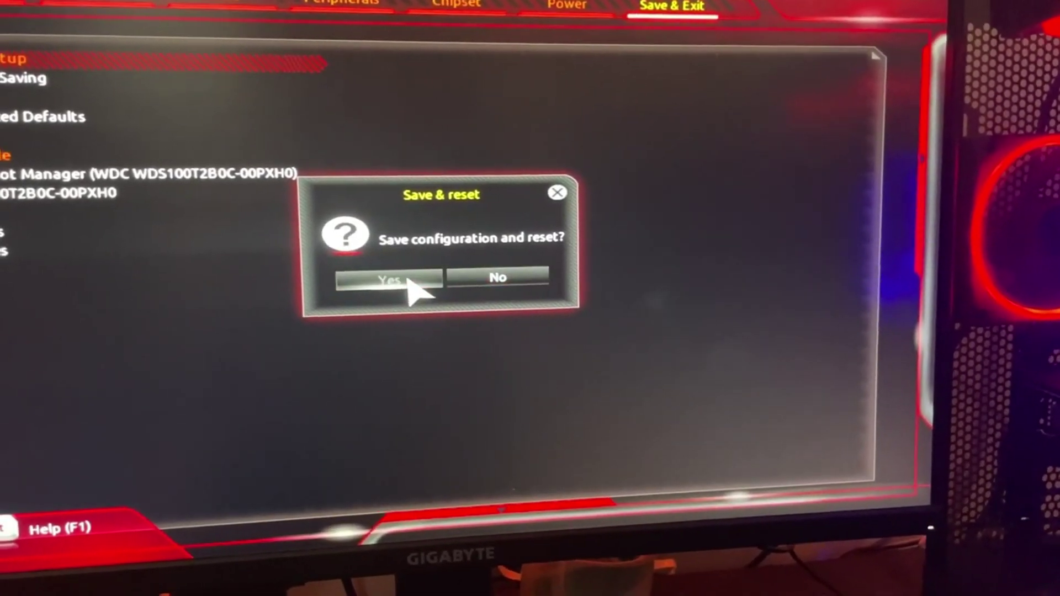
# - Confirm Yes in the Save & reset dialog to save the configuration and reset the PC
pyautogui.click(390, 278)
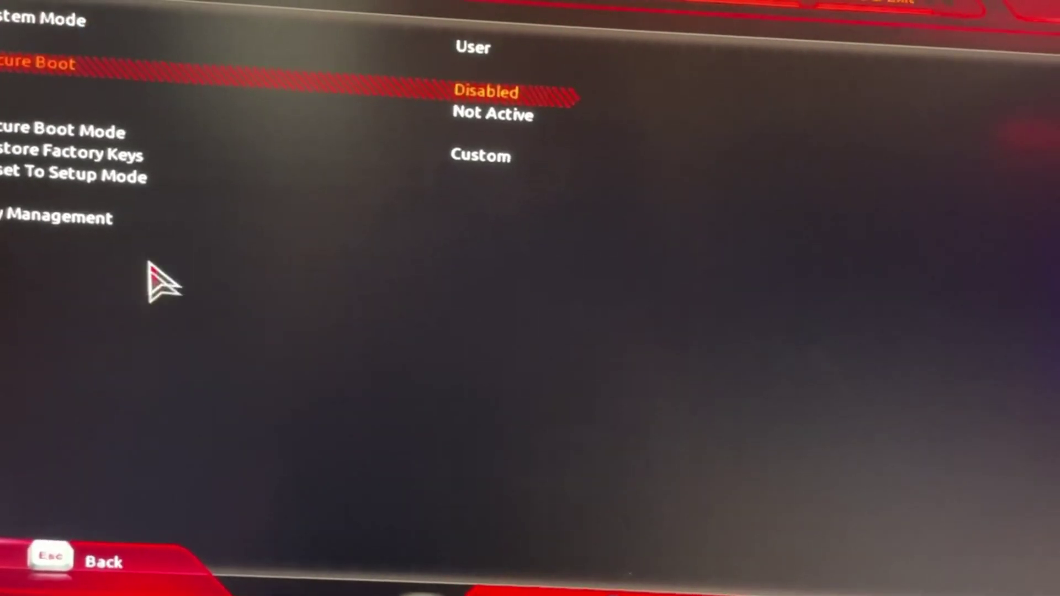
pyautogui.moveTo(83, 177)
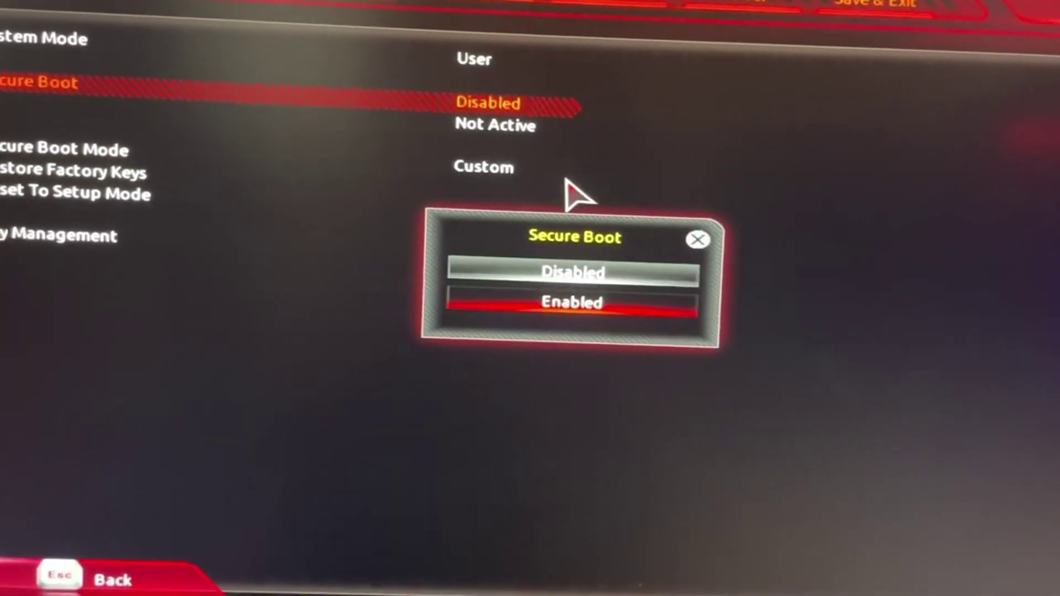
# - Set Secure Boot to Enabled from its option list
pyautogui.click(573, 302)
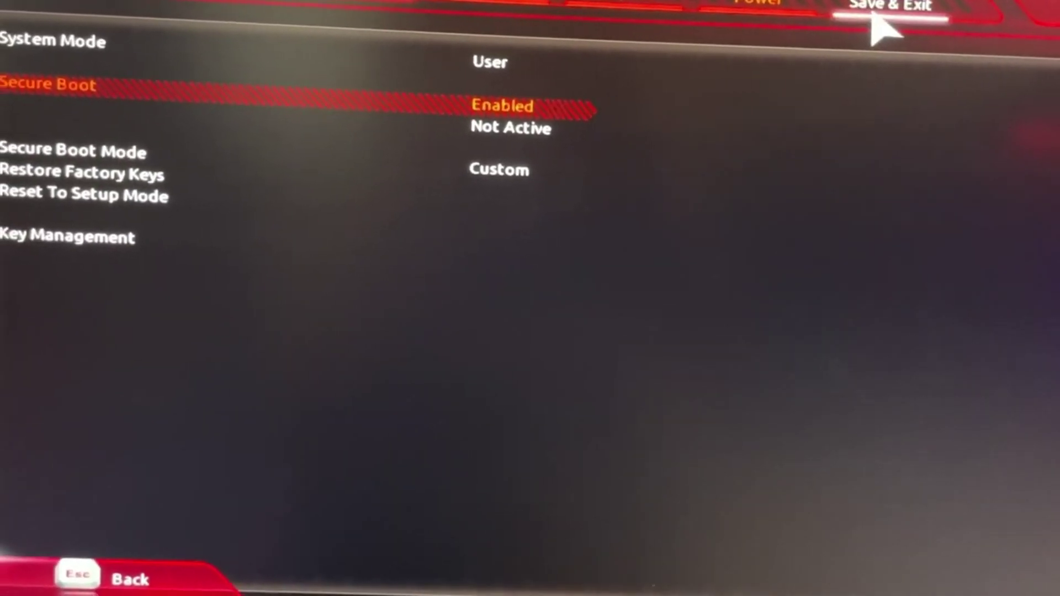